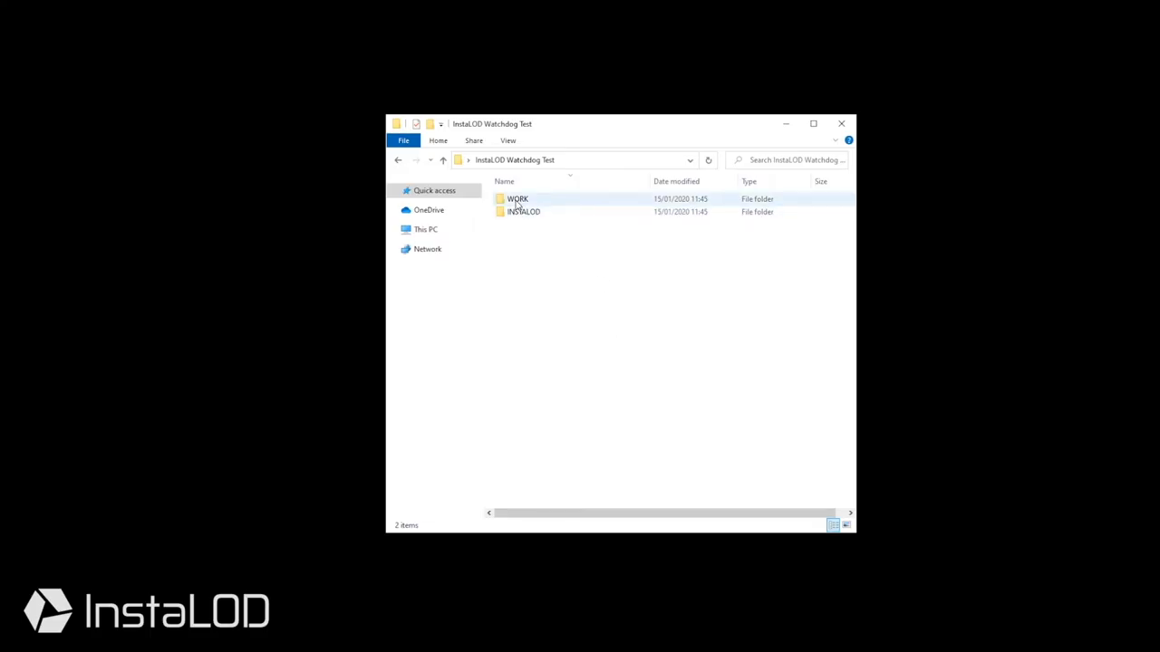
# Browse into WORK's 01_Car_hood folder to show the Car_Hood model.
pyautogui.doubleClick(515, 198)
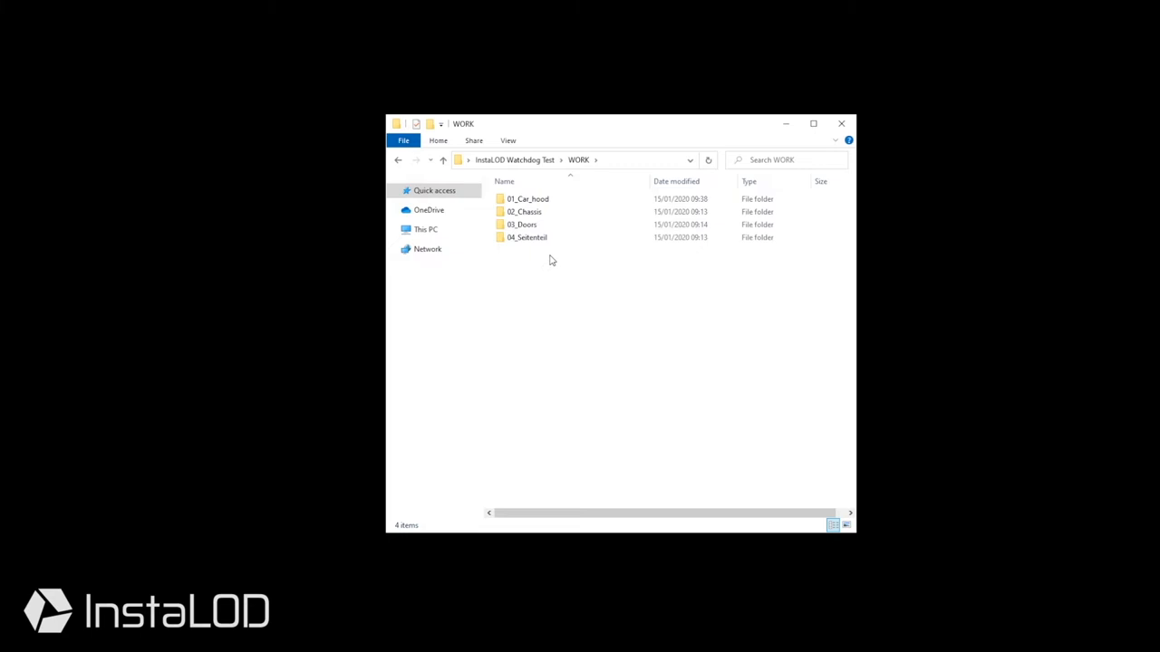
pyautogui.moveTo(556, 249)
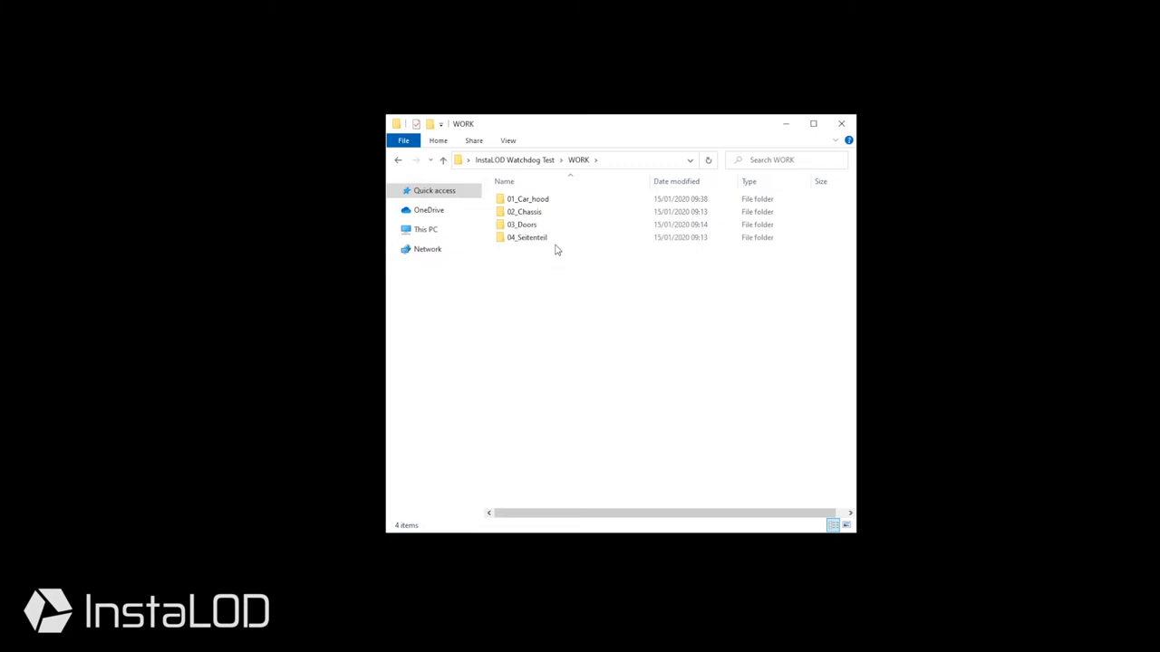
pyautogui.doubleClick(527, 198)
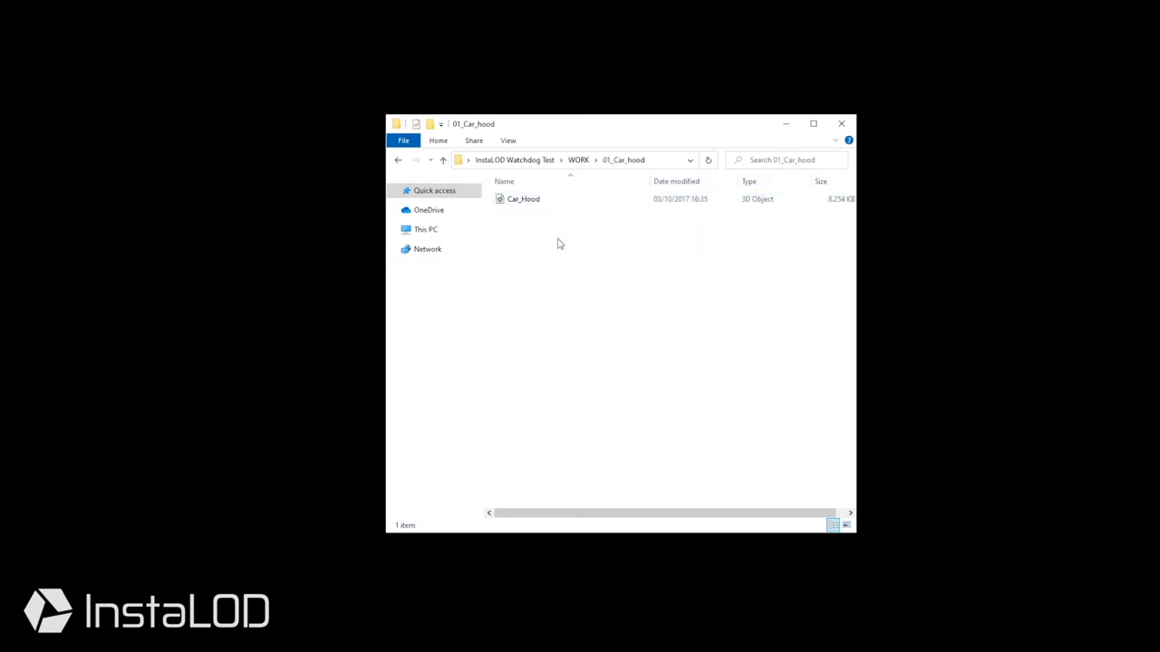
pyautogui.click(578, 159)
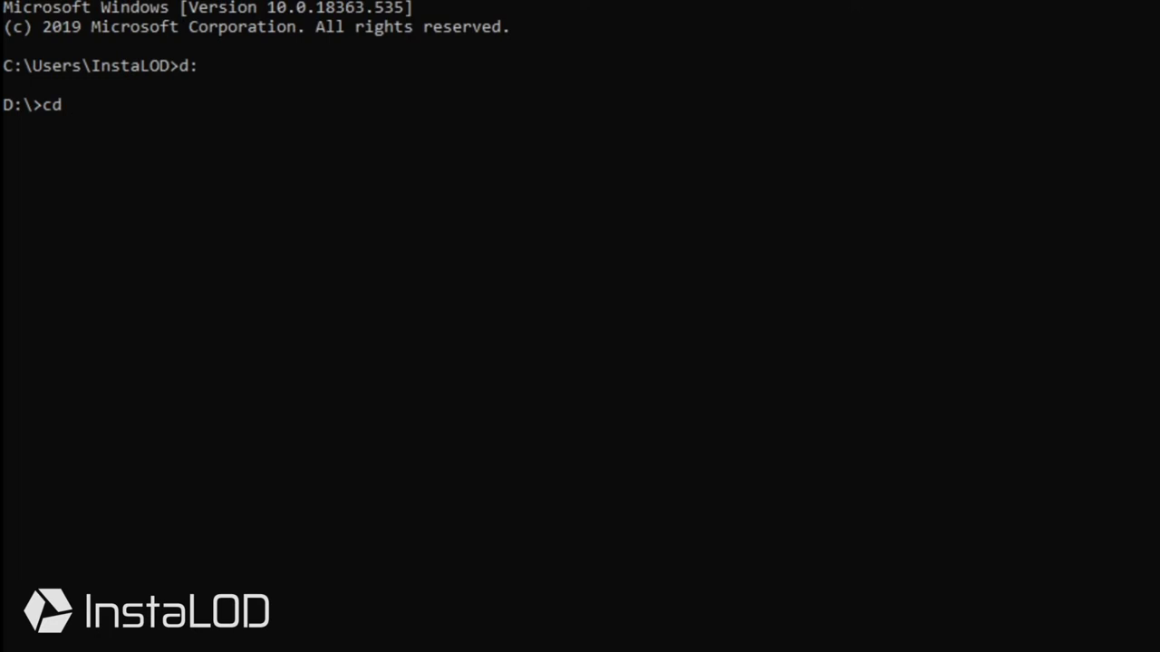
# From the InstaLODPipeline_2020b folder, type InstaLODCmd -profile Profiles/Optimize.json -watchdog.
pyautogui.write('"D:\\Documents\\InstaLOD\\InstaLOD Pipeline\\InstaLODPipeline_2020b"')
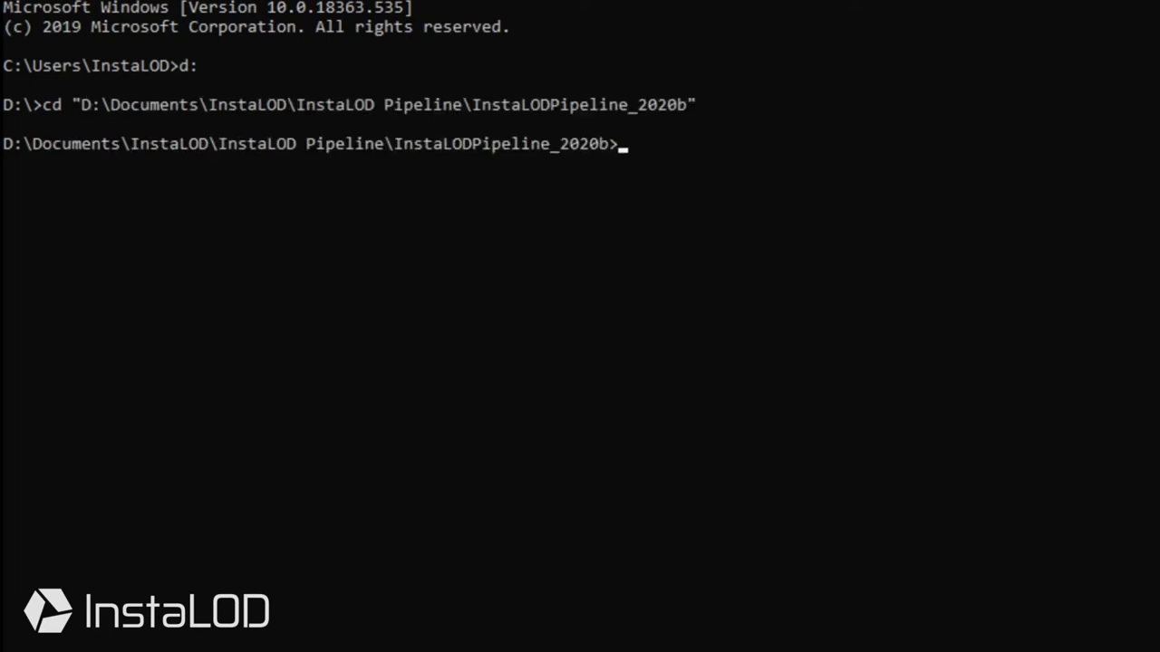
pyautogui.write('InstaLODCmd')
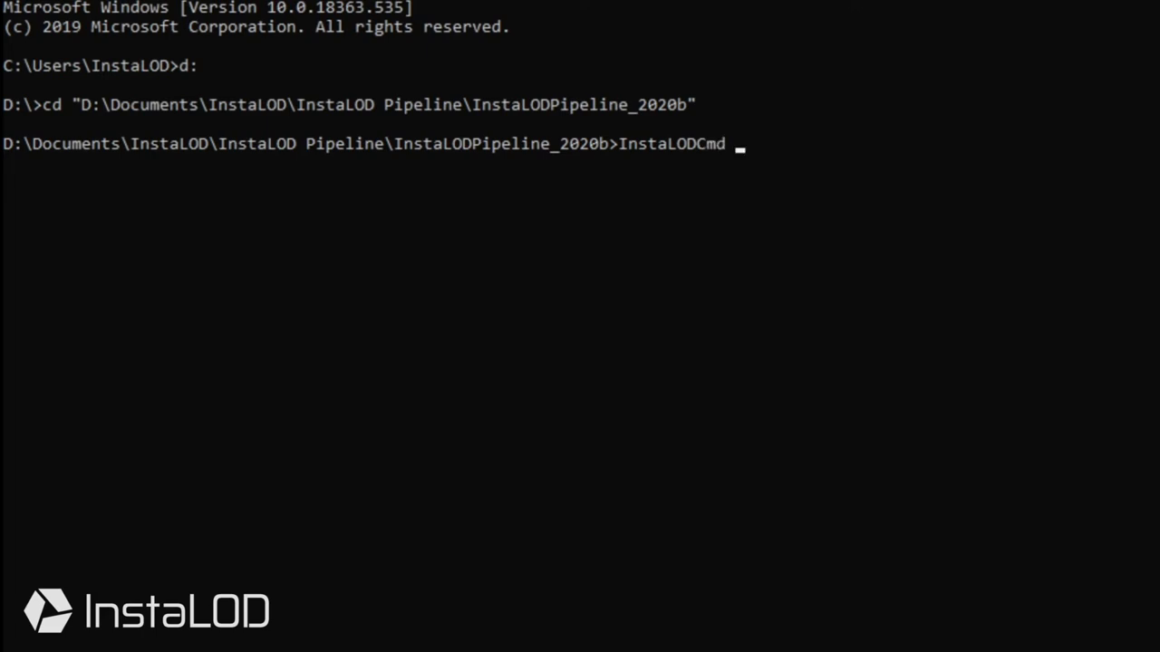
pyautogui.write('-profile')
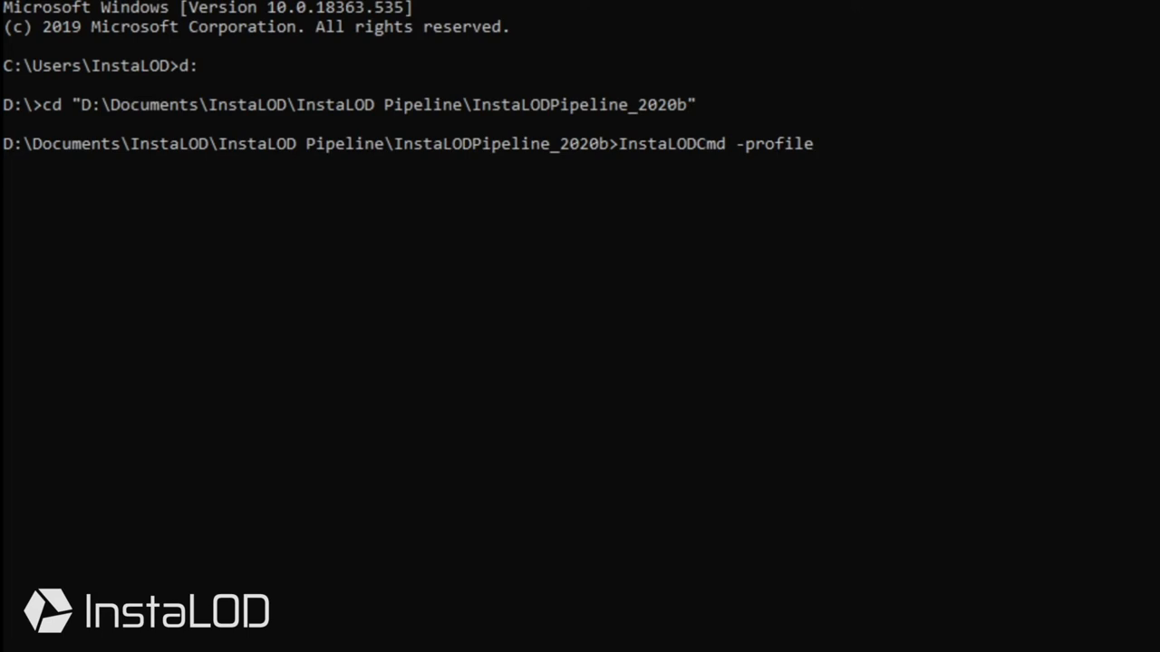
pyautogui.write('Profiles/')
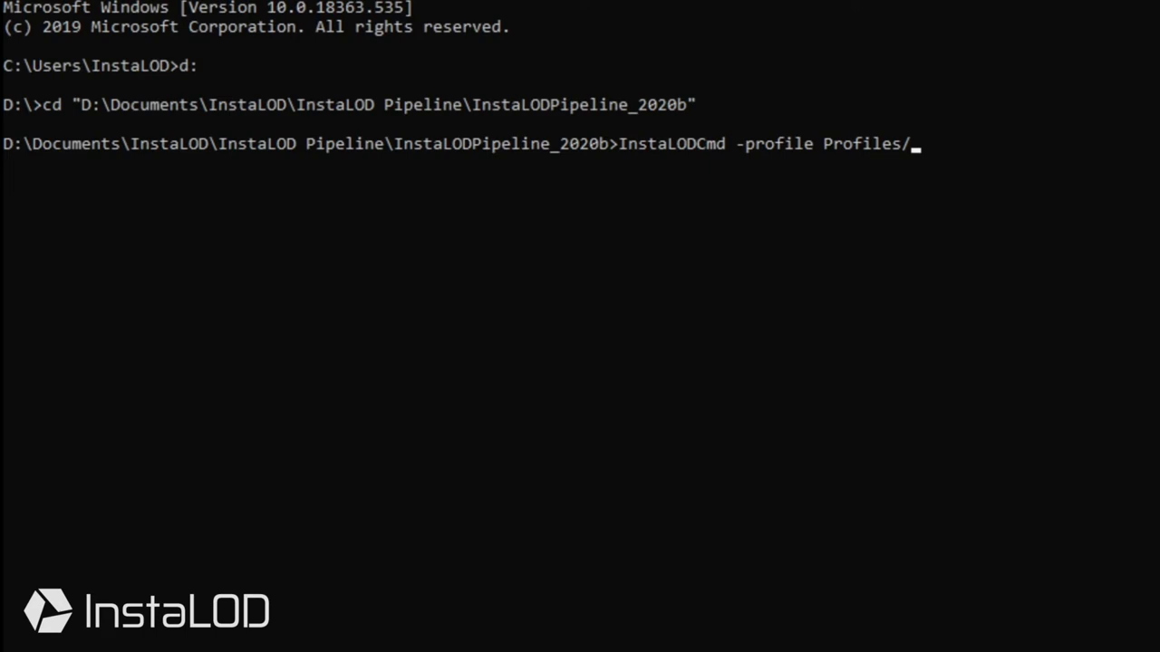
pyautogui.write('Optimize.json')
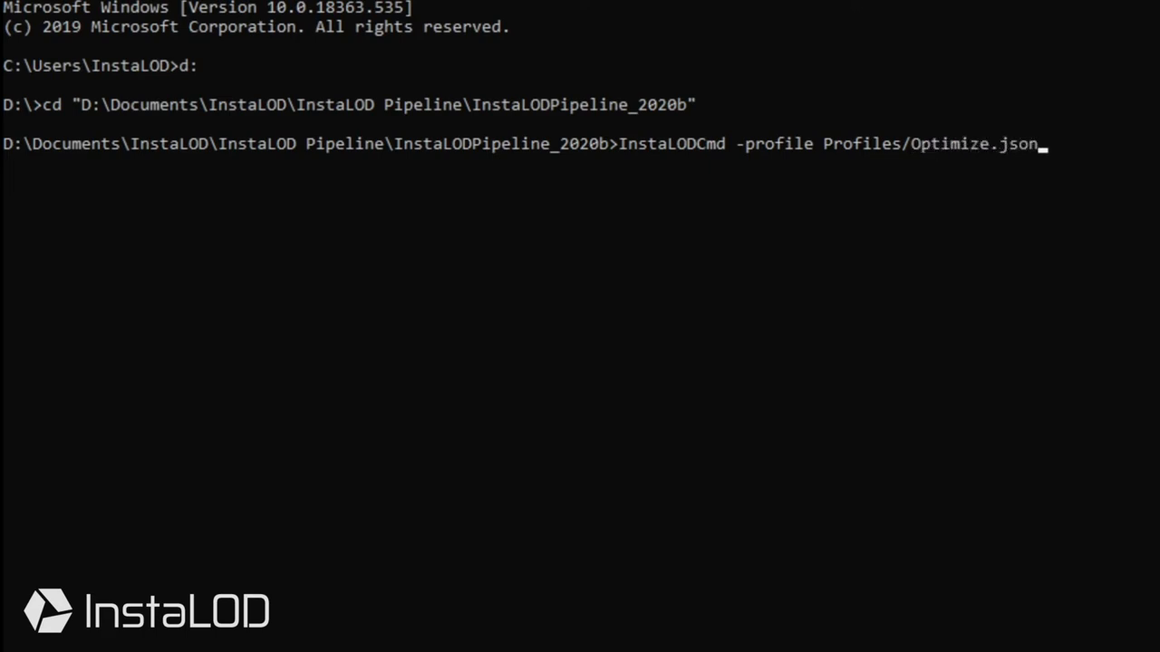
pyautogui.write('-')
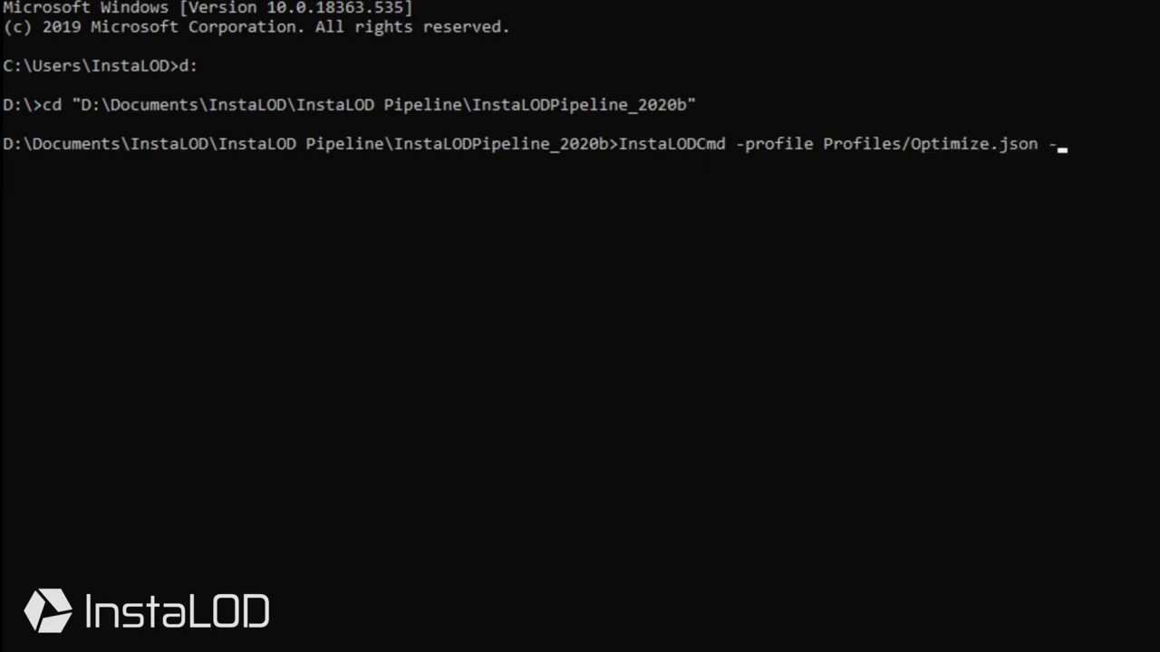
pyautogui.write('watchdog "C:\\Users\\InstaLOD\\Desktop\\InstaLOD Watchdog Test\\WORK\\**')
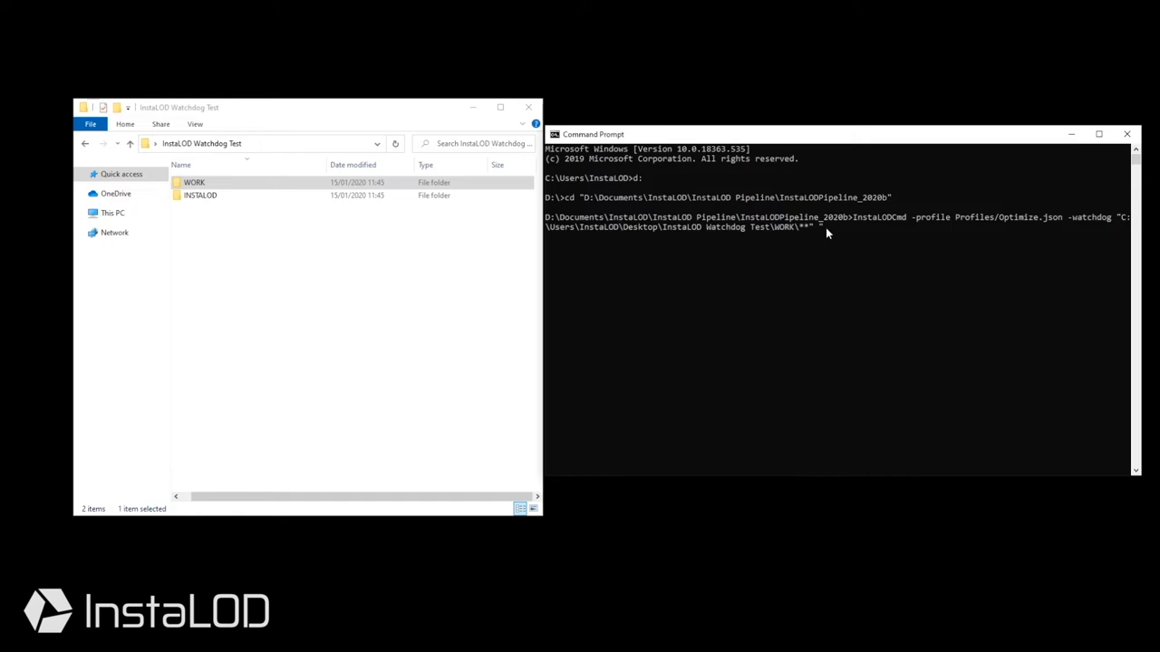
# Add the *.* file filter and the INSTALOD output folder path to the watchdog command.
pyautogui.write('*.*')
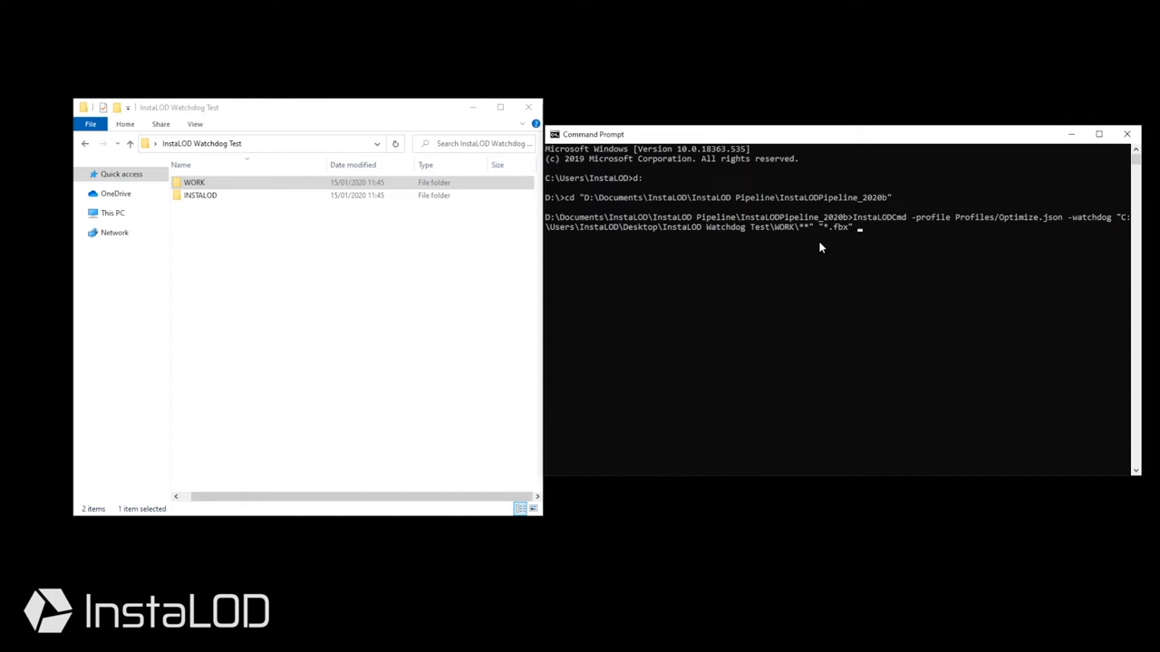
pyautogui.click(200, 195)
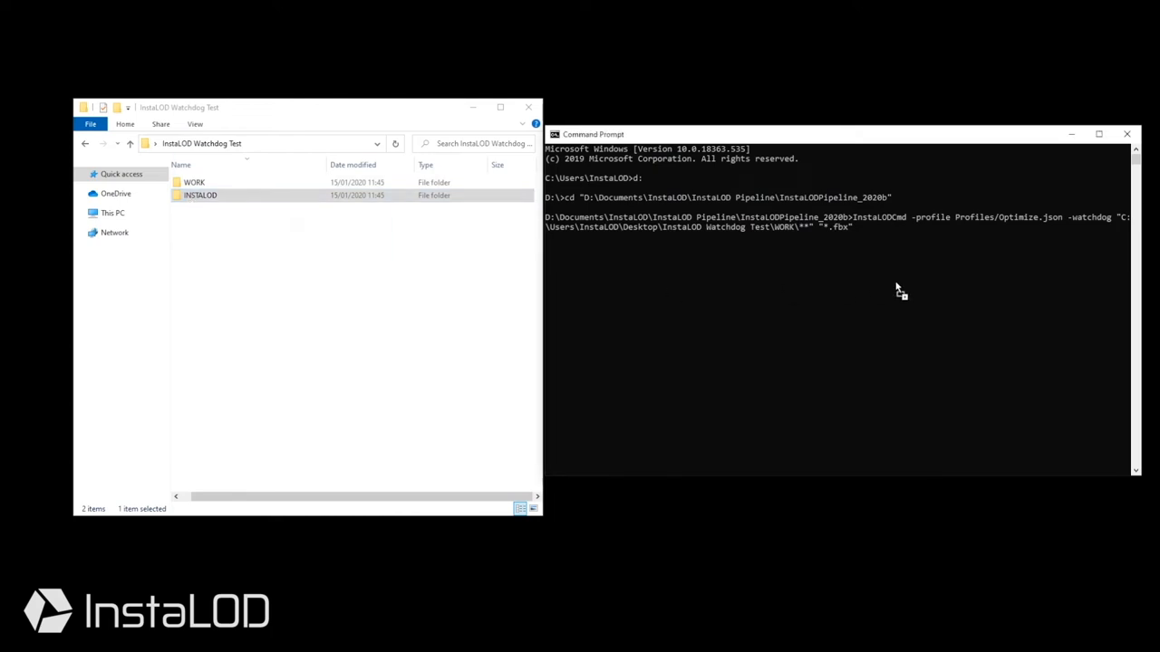
pyautogui.write('"C:\\Users\\InstaLOD\\Desktop\\InstaLOD Watchdog Test\\INSTALOD" "')
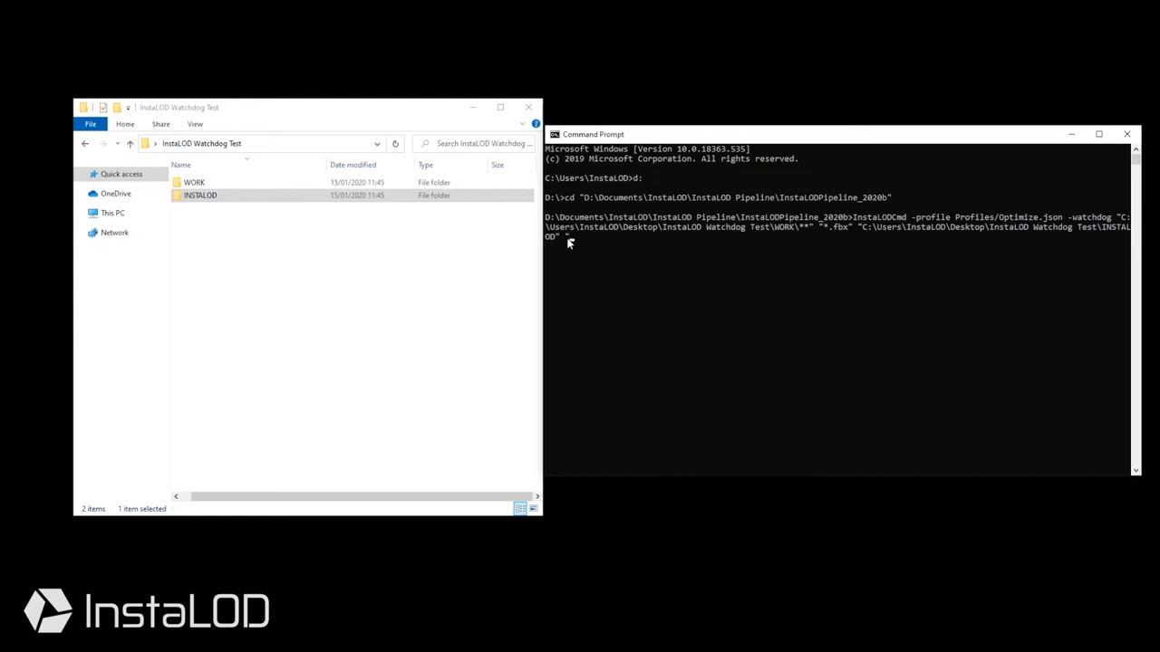
# Add the output name template {YEAR}{MONTH}{DAY}_{MESH.FILENAME}_Watchdog_Test{RANDOM}.fbx.
pyautogui.write('{YEAR}{MONTH}{')
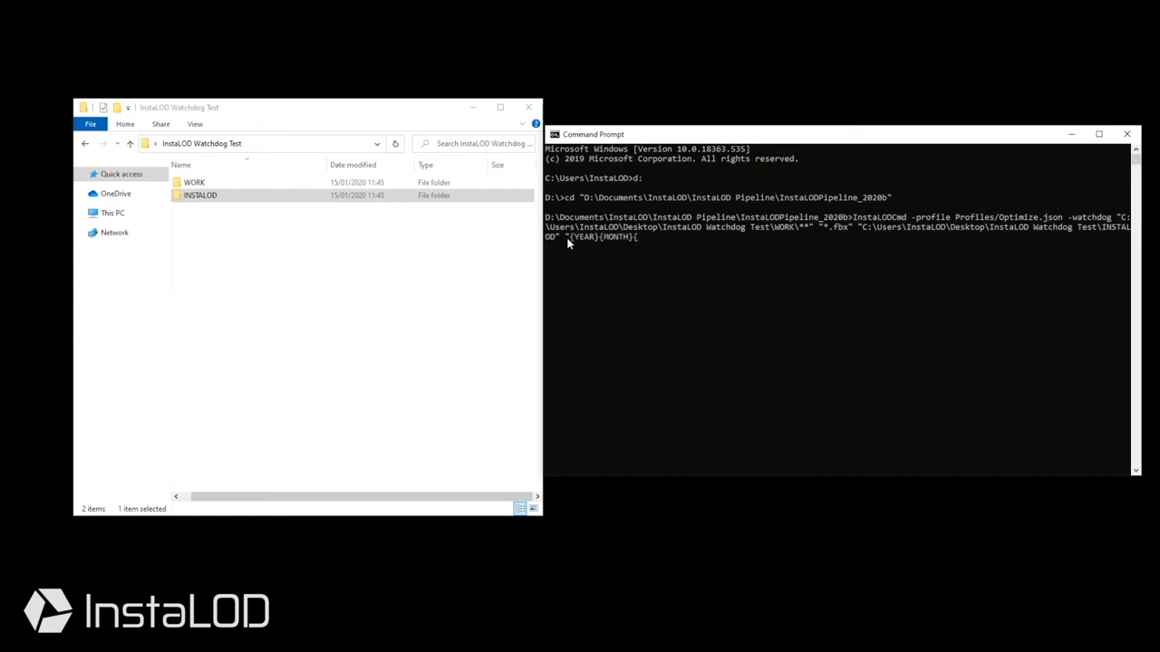
pyautogui.write('{DAY}_{MESH.FILENAME')
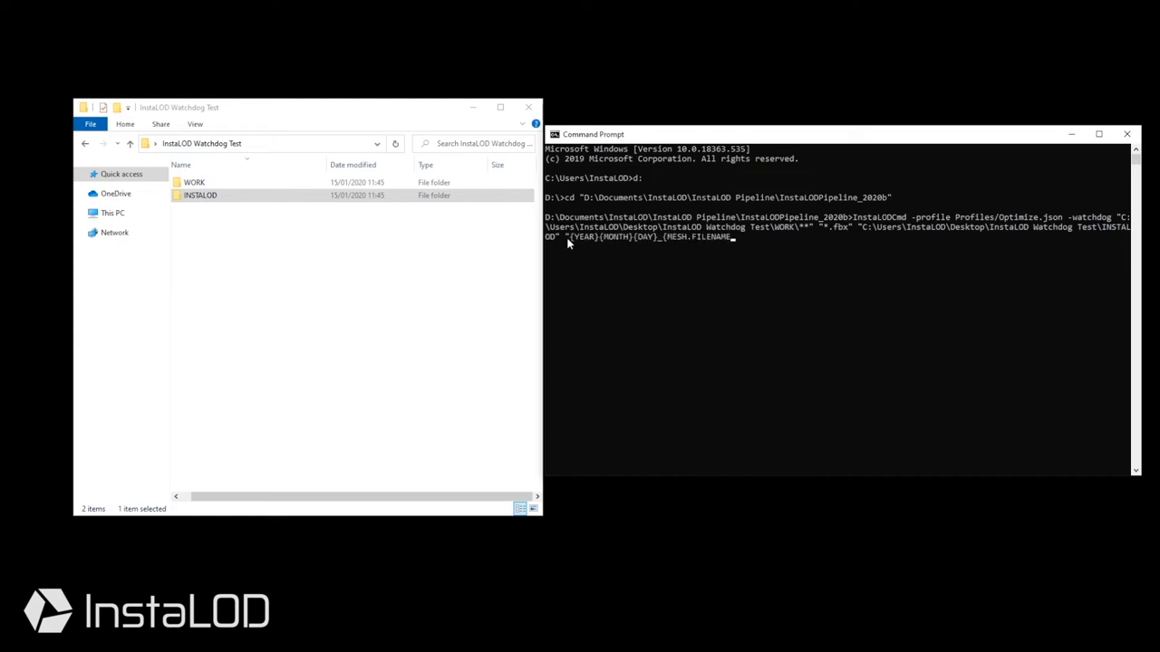
pyautogui.write('_Watchdog_Test_')
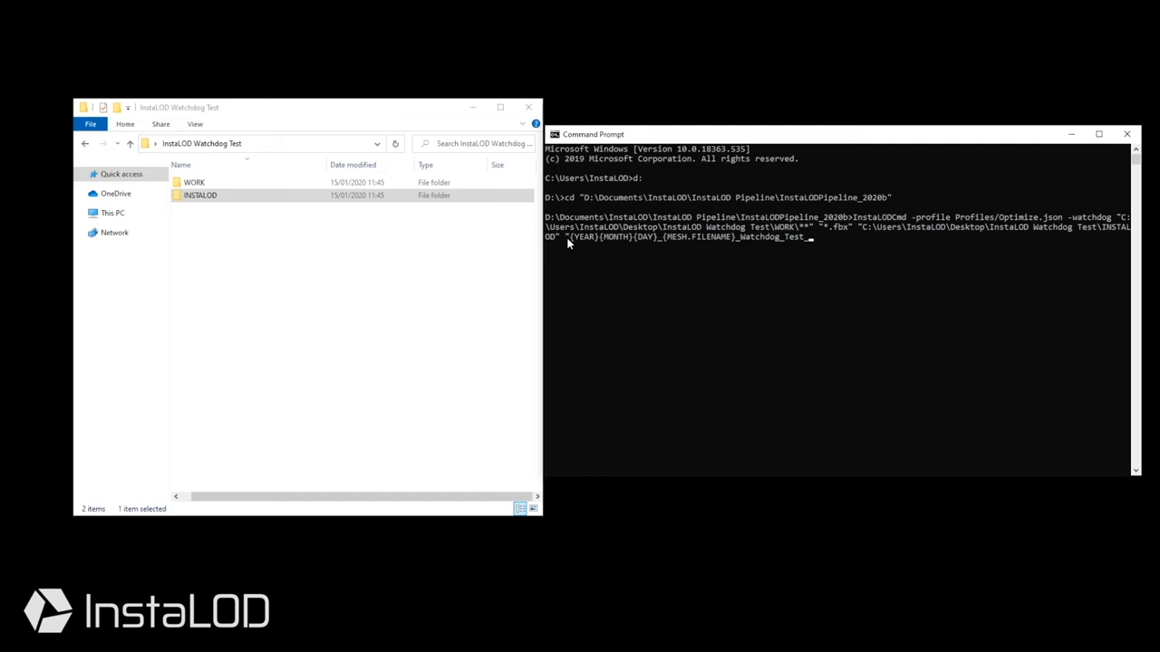
pyautogui.write('{RANDOM}.fbx')
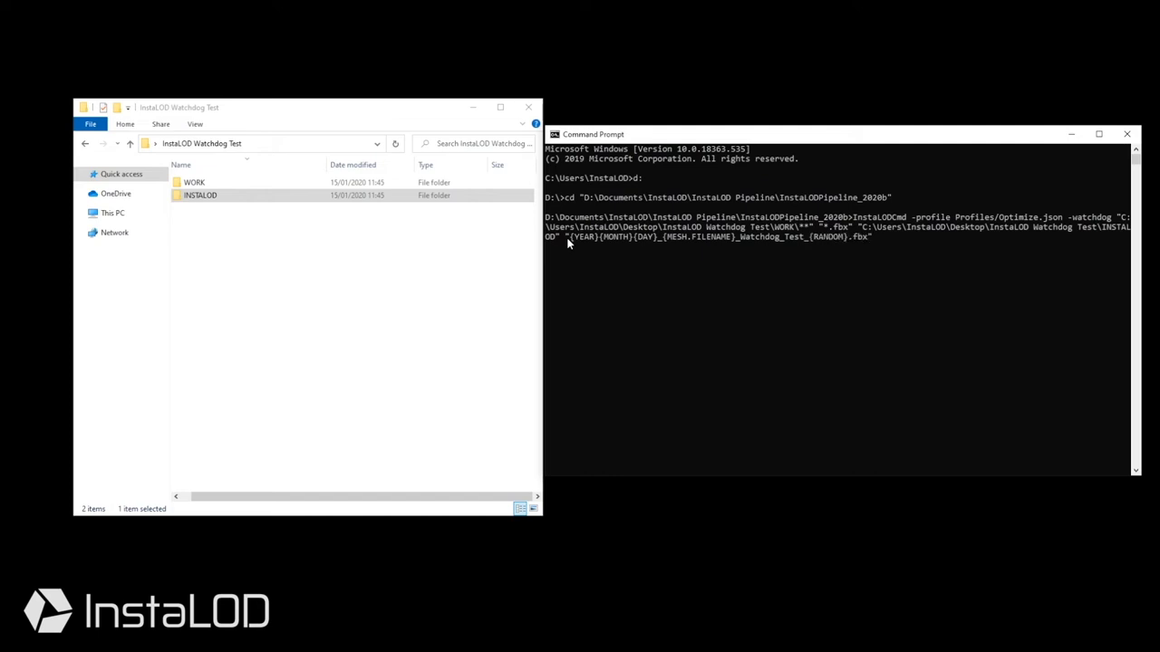
pyautogui.write('"Opt')
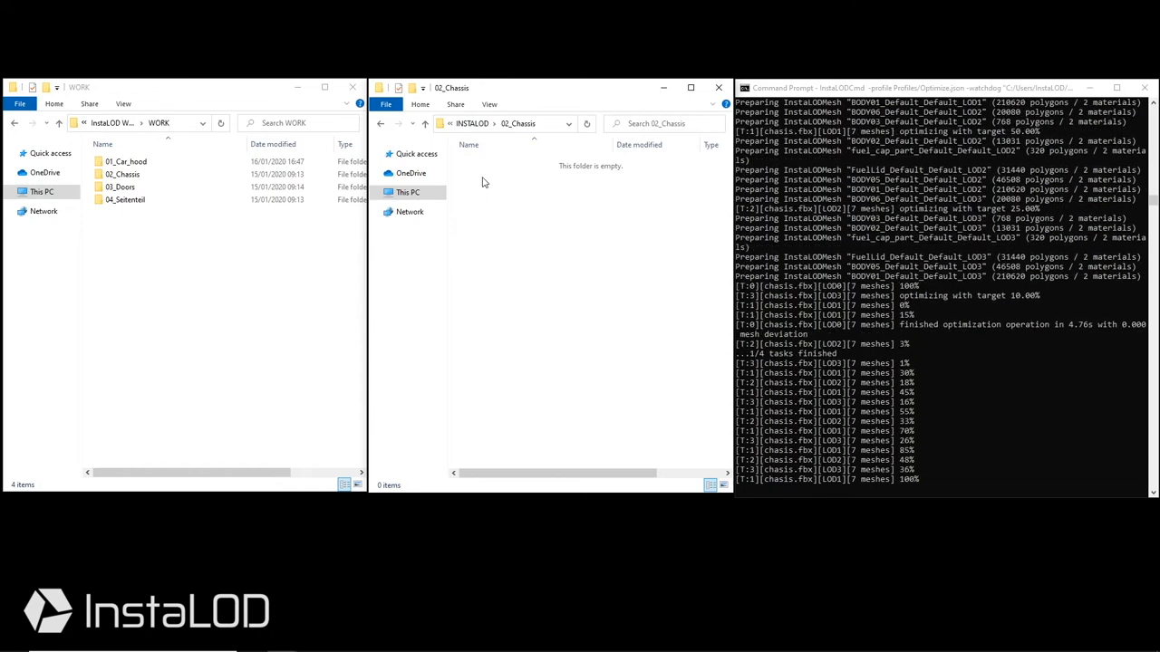
# Browse INSTALOD's output folders, including 03_Doors, while the watchdog processes.
pyautogui.click(490, 174)
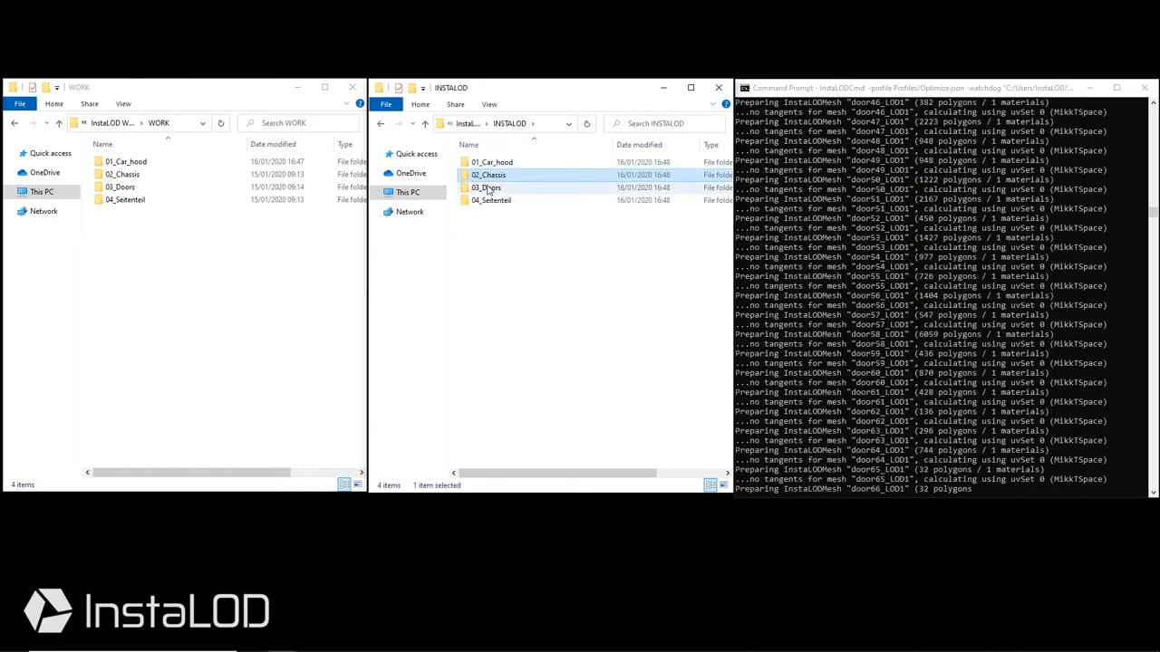
pyautogui.doubleClick(485, 187)
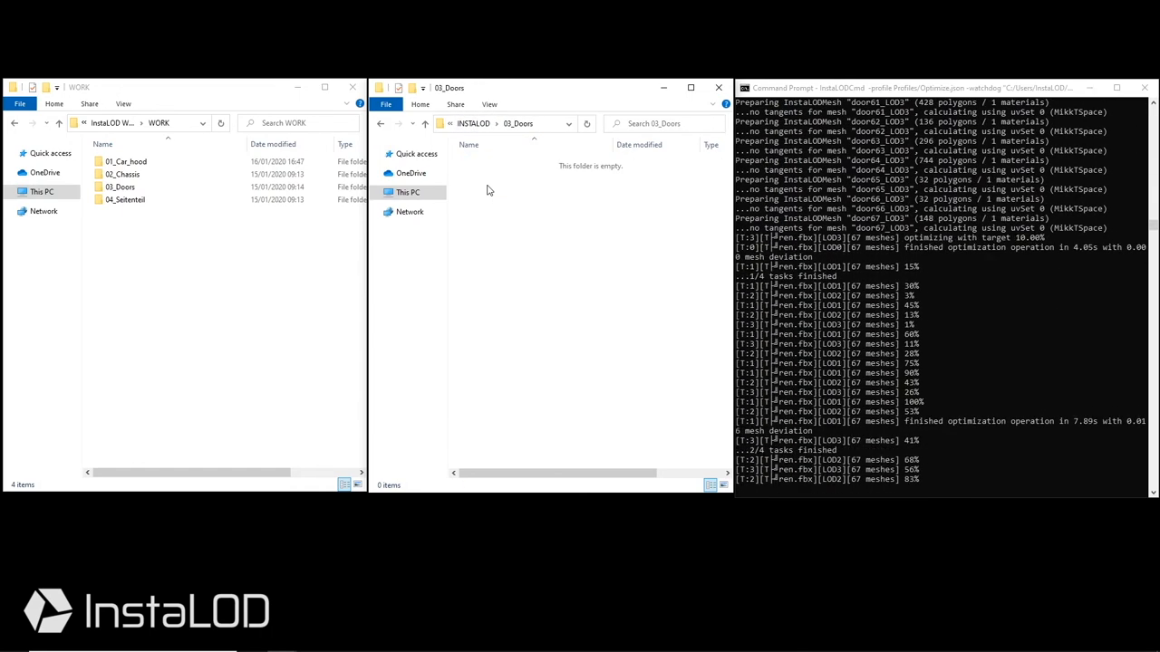
pyautogui.click(490, 200)
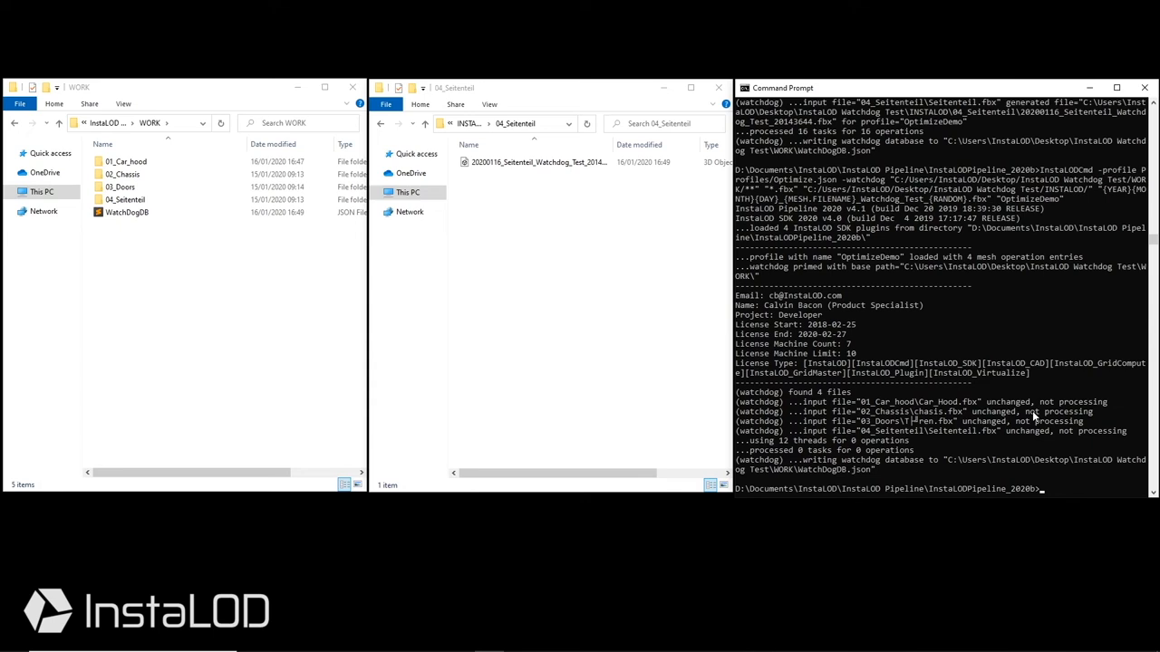
pyautogui.moveTo(992, 409)
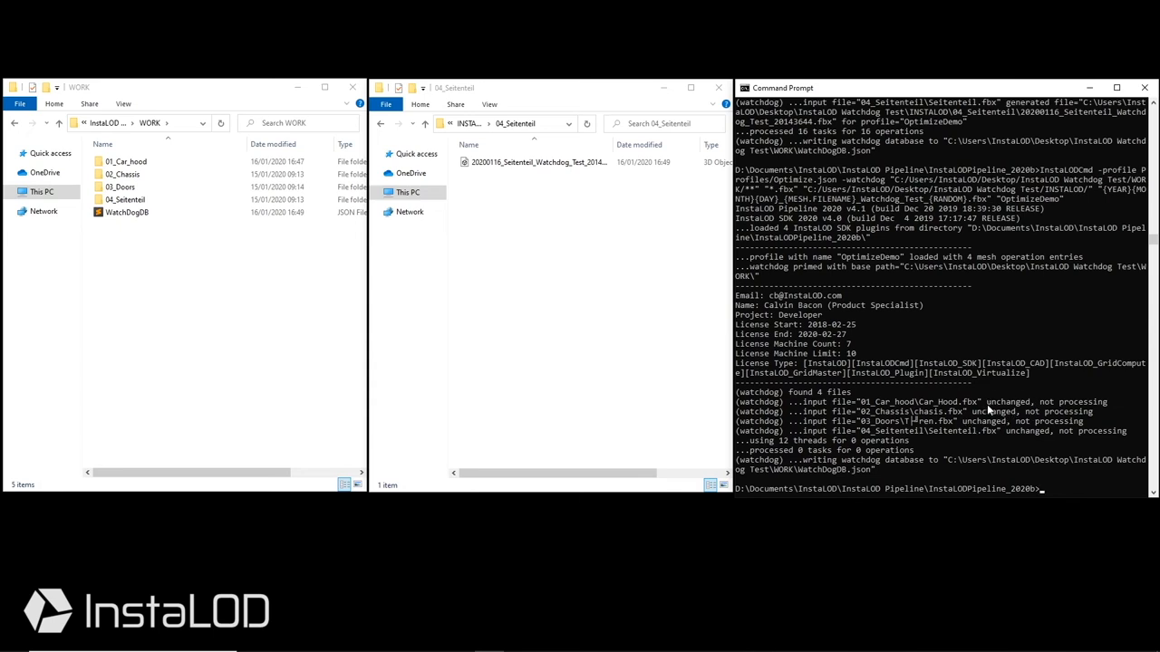
pyautogui.moveTo(996, 408)
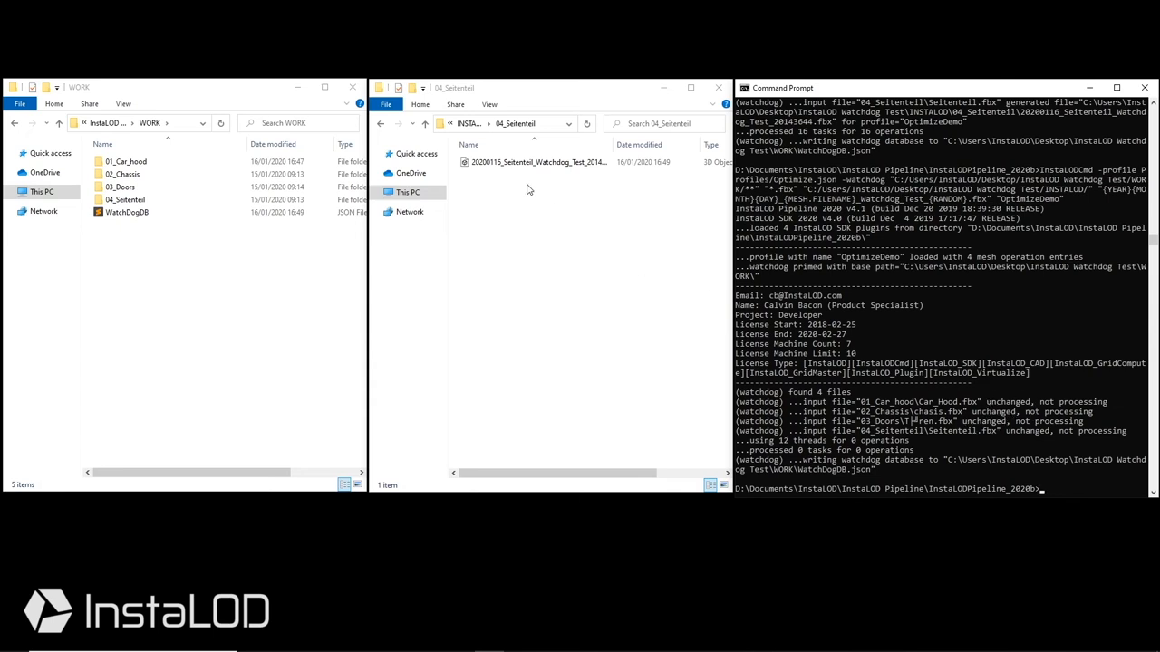
# Open WORK's 01_Car_hood folder after the rerun reports unchanged files.
pyautogui.doubleClick(127, 161)
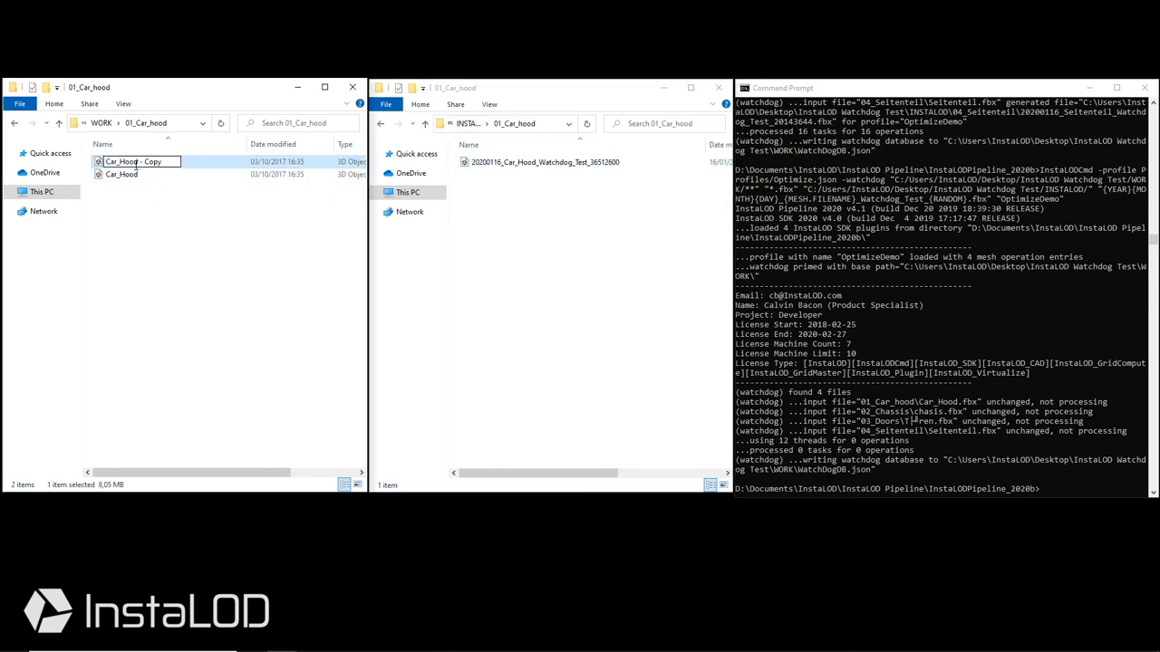
# Name the Car_Hood copy Car_Hood_Edited and inspect its optimized INSTALOD output.
pyautogui.write('Car_Hood_Edited')
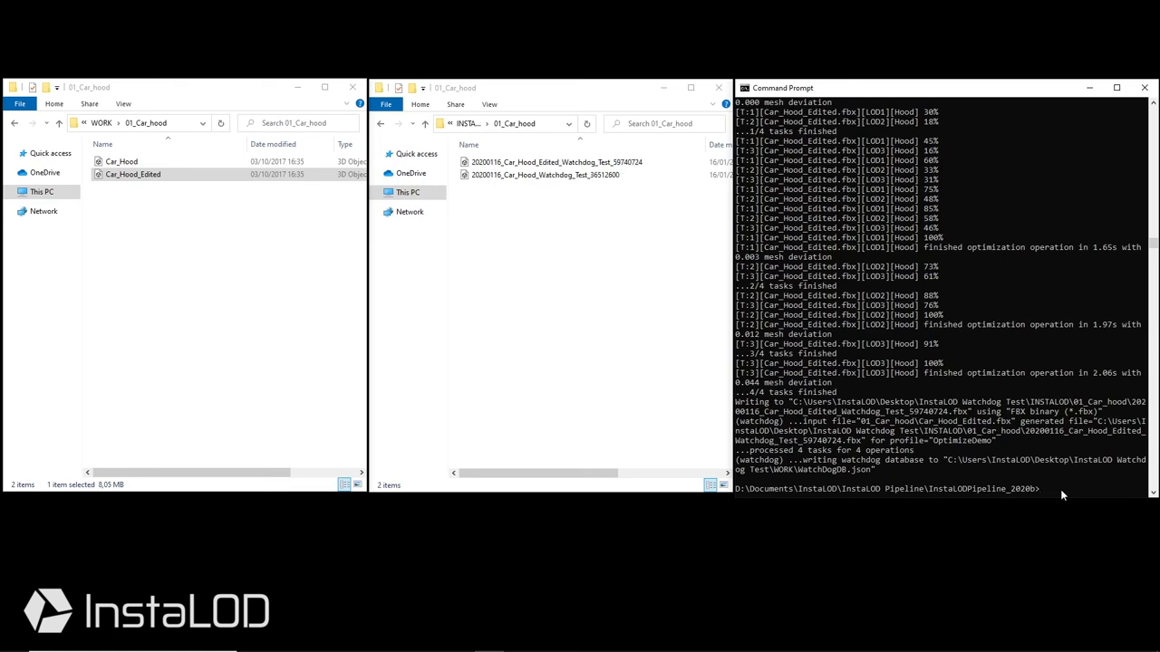
pyautogui.click(553, 162)
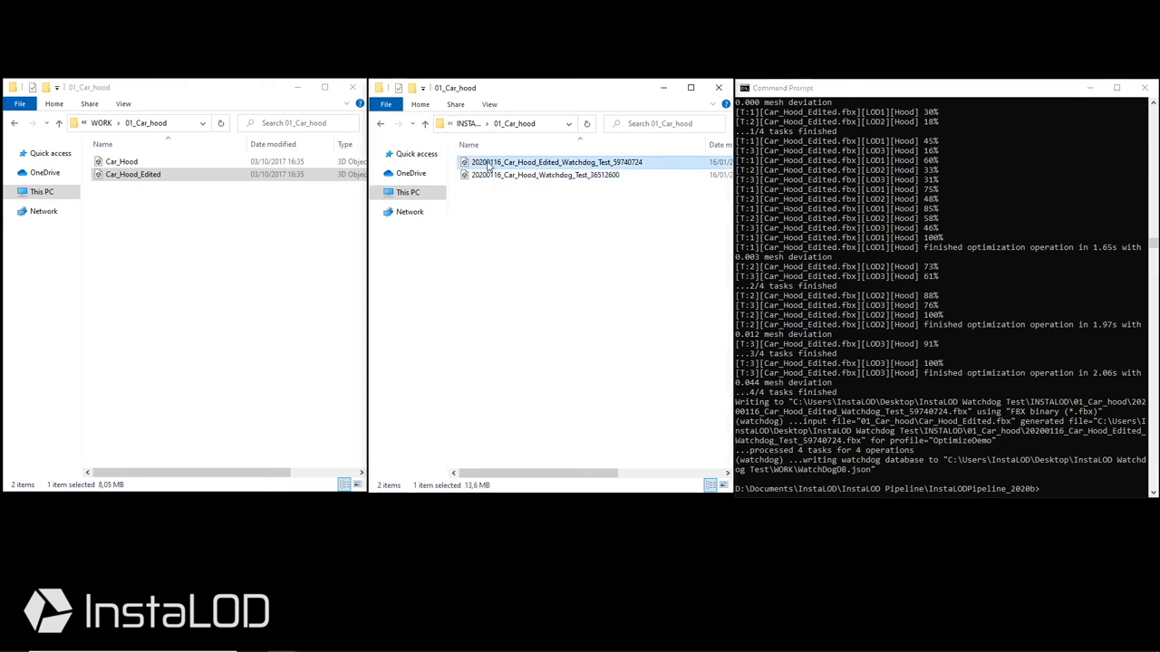
pyautogui.click(628, 213)
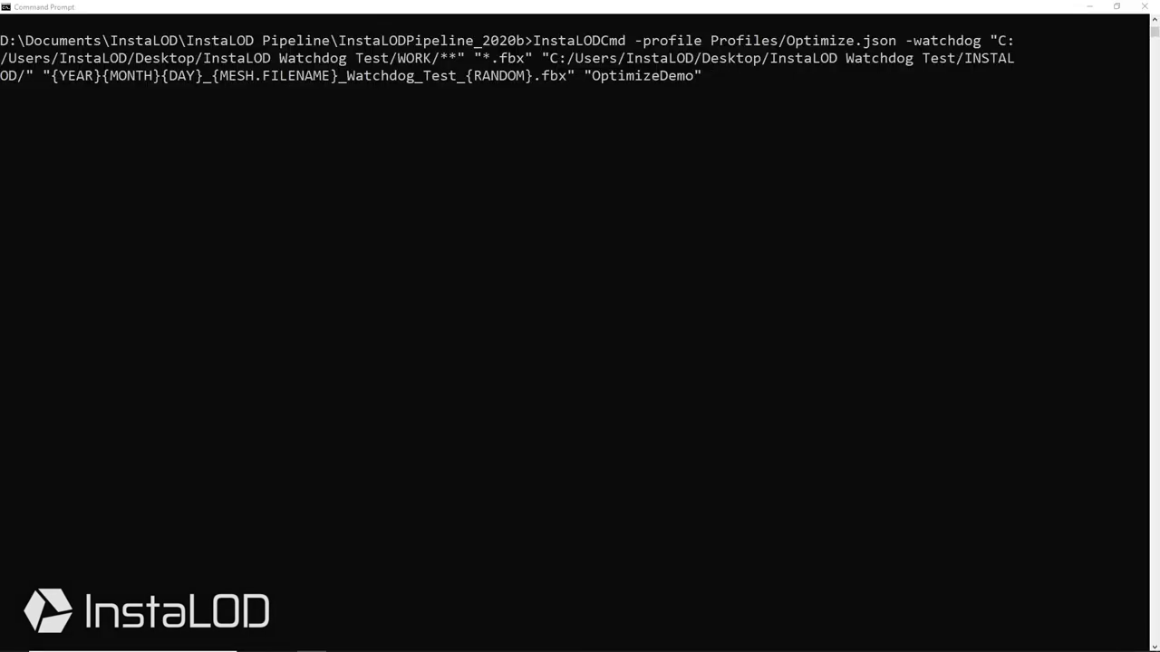
pyautogui.write('-master')
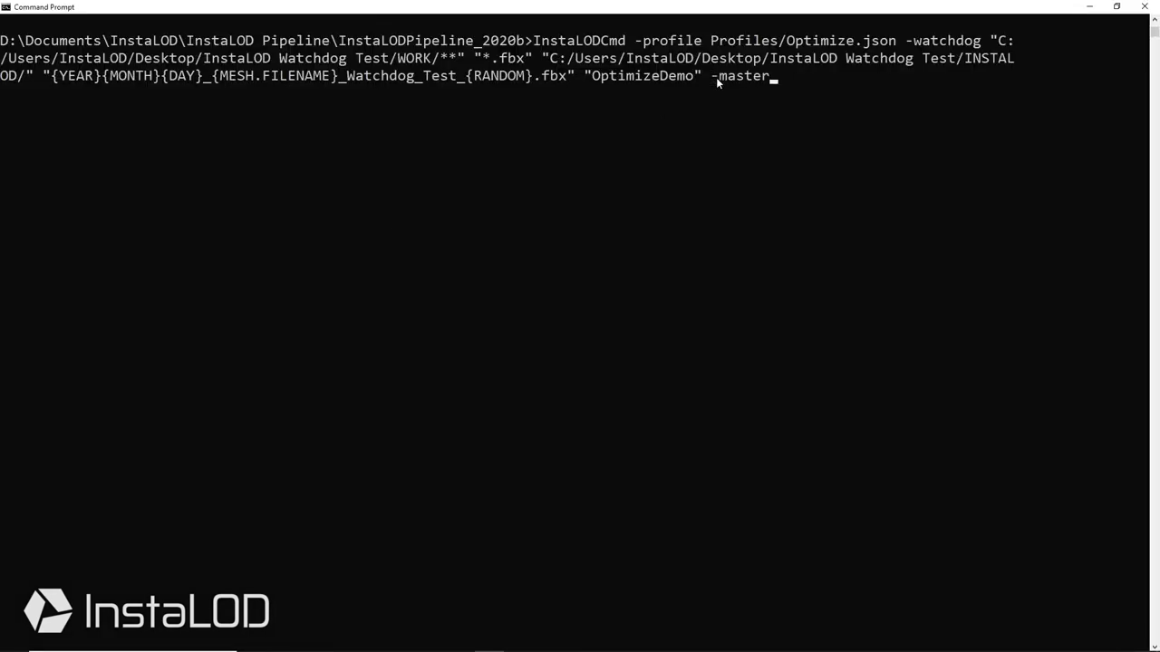
pyautogui.write('192.168.77.192:8080')
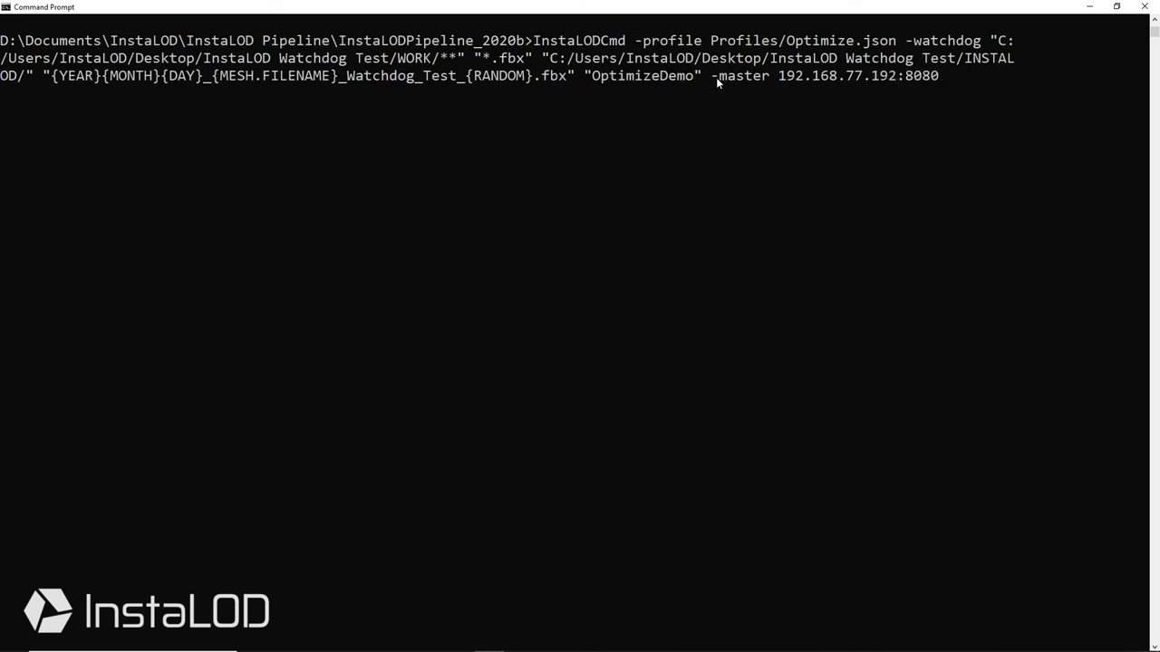
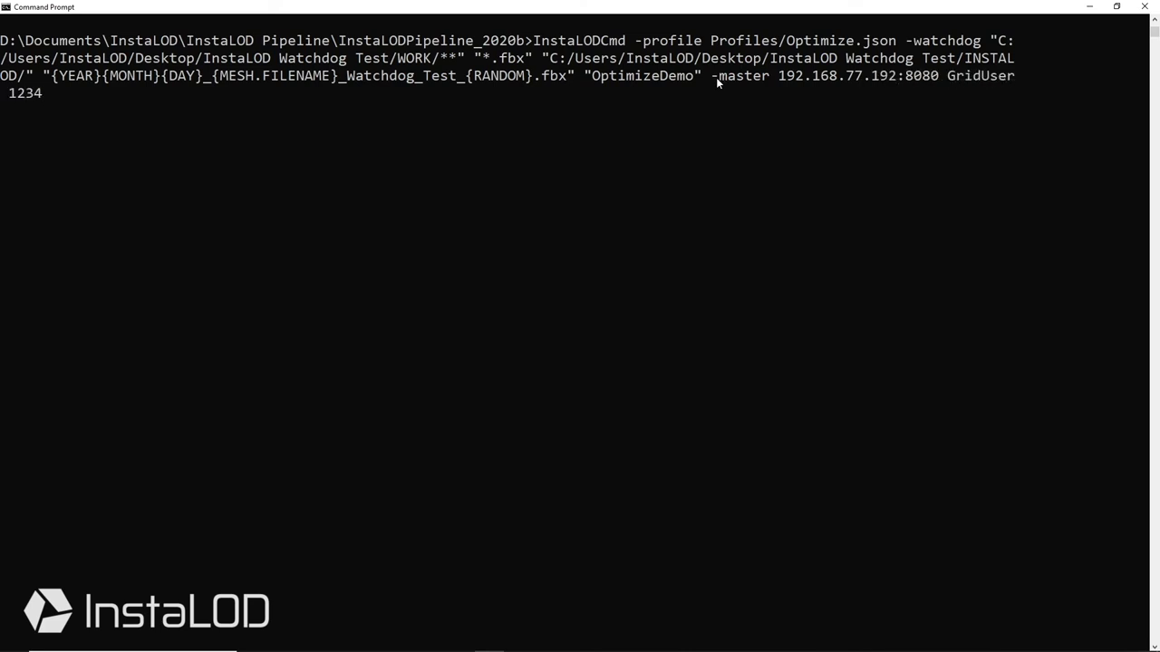